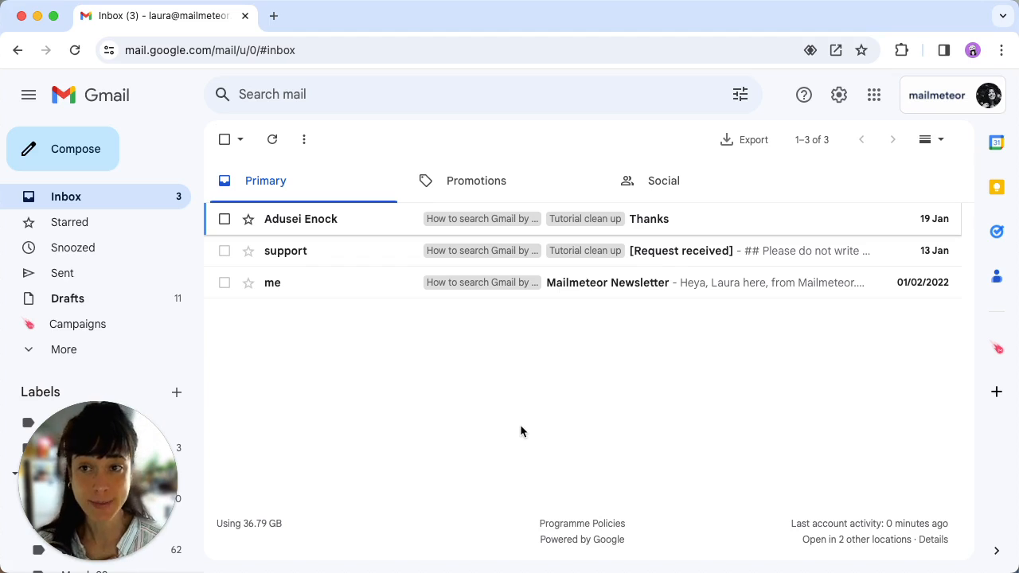
mouse_move(225, 251)
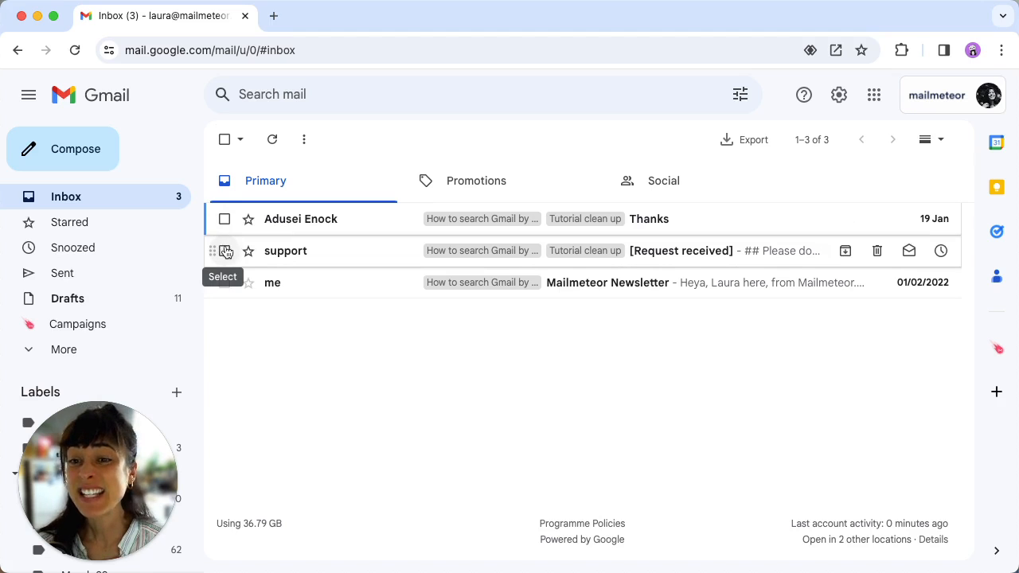
- Select the support email and toggle it read then back to unread, leaving three unread
click(224, 252)
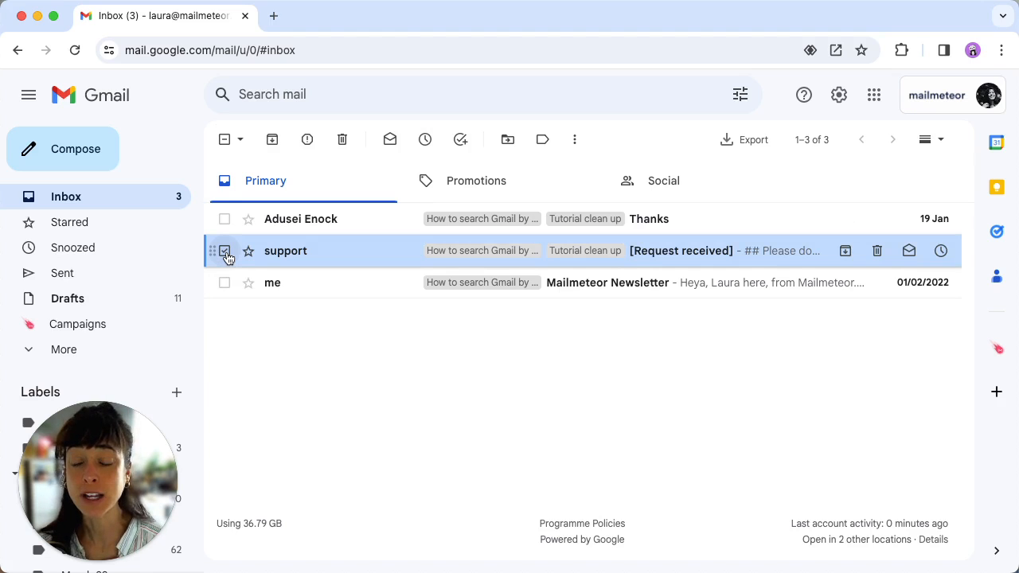
click(225, 252)
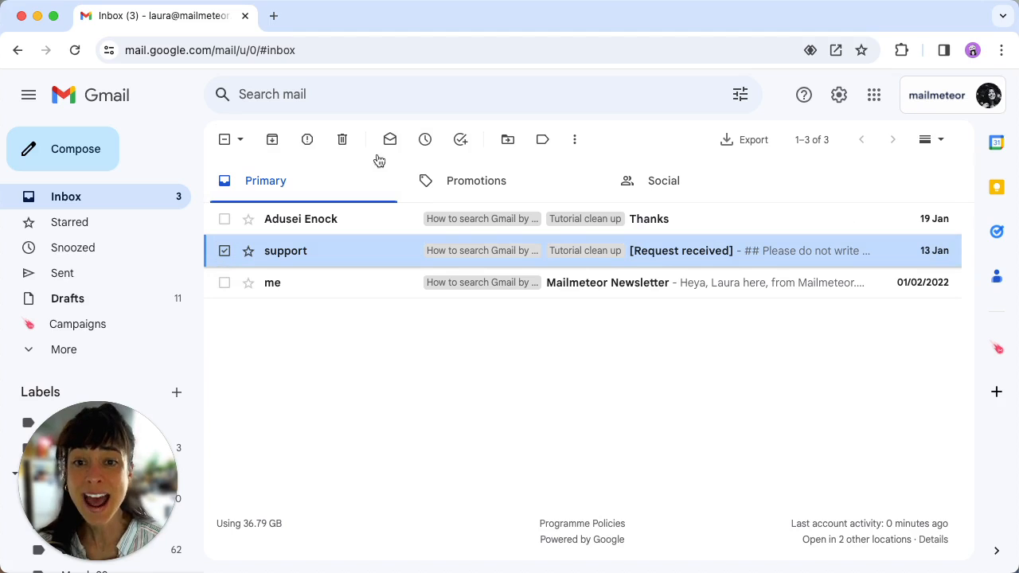
click(390, 140)
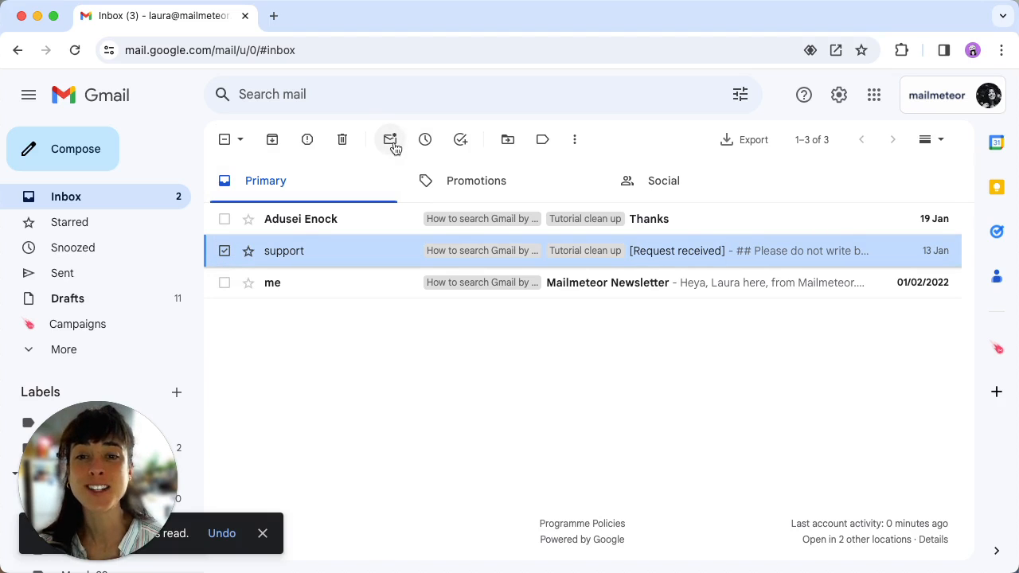
click(390, 140)
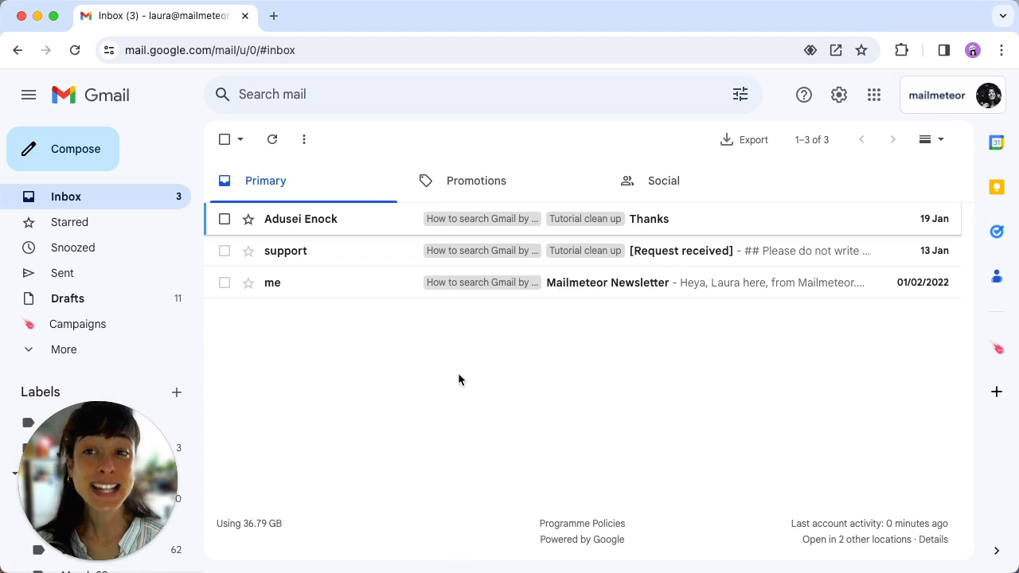
mouse_move(227, 219)
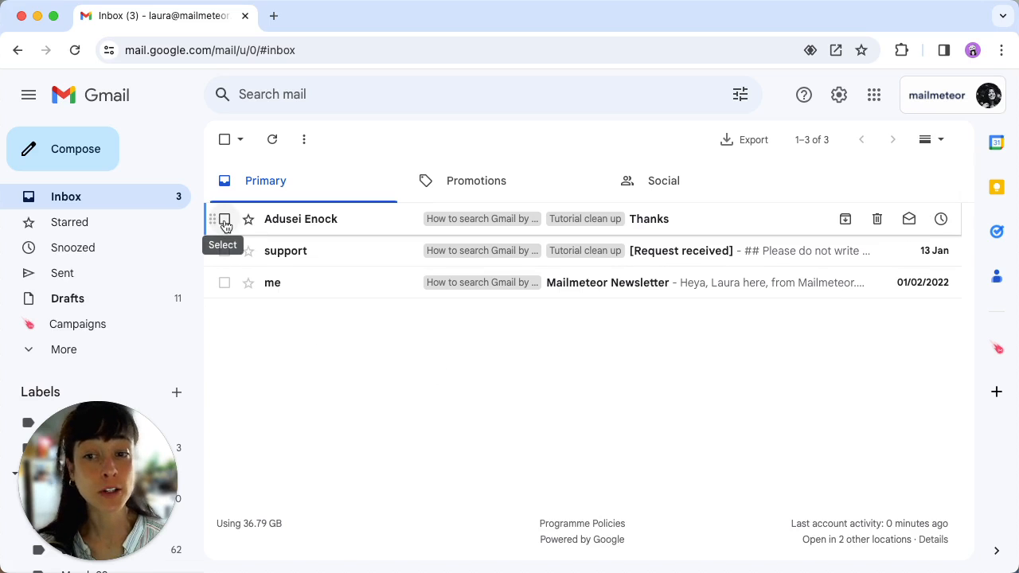
click(224, 220)
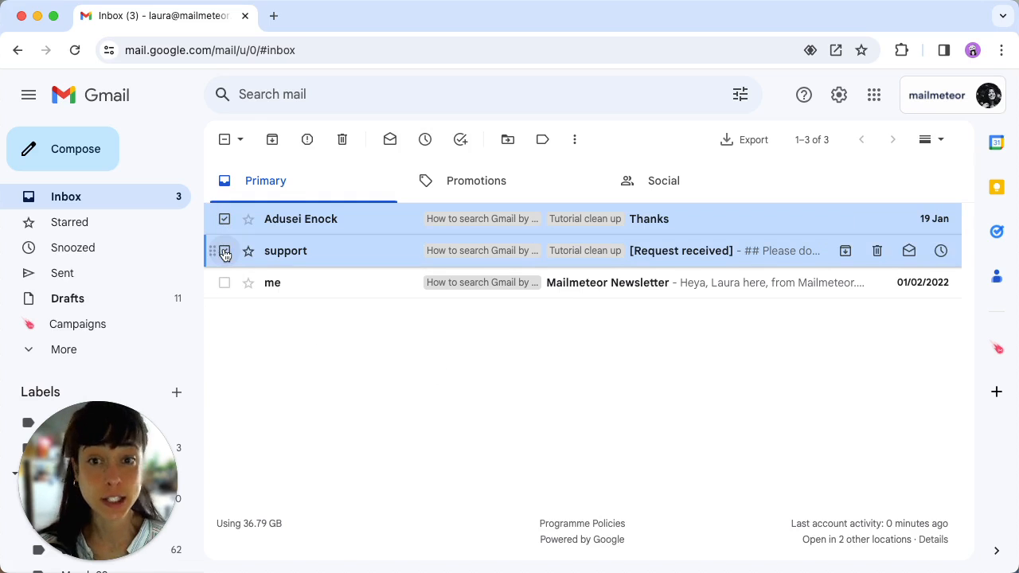
click(224, 252)
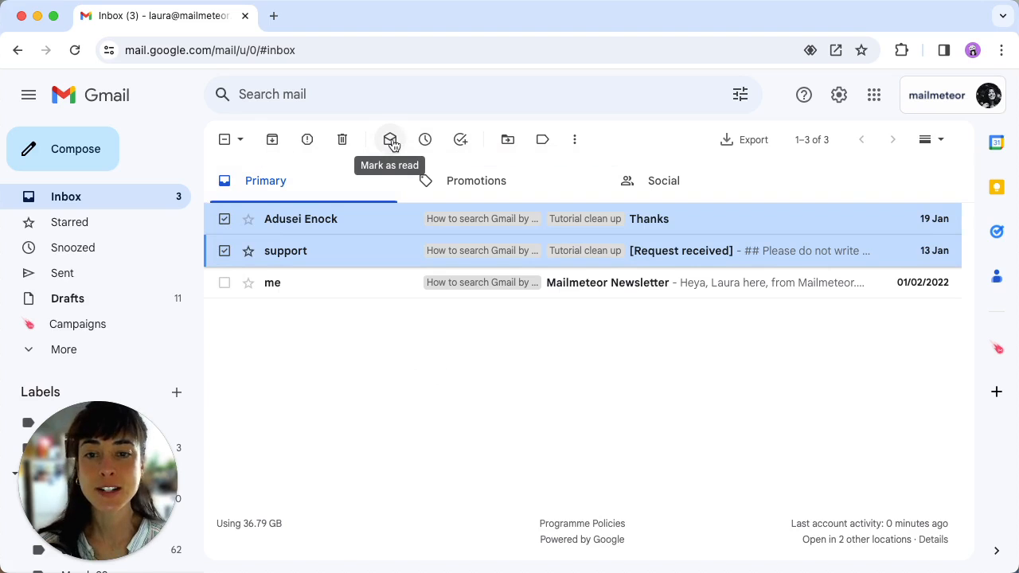
click(390, 140)
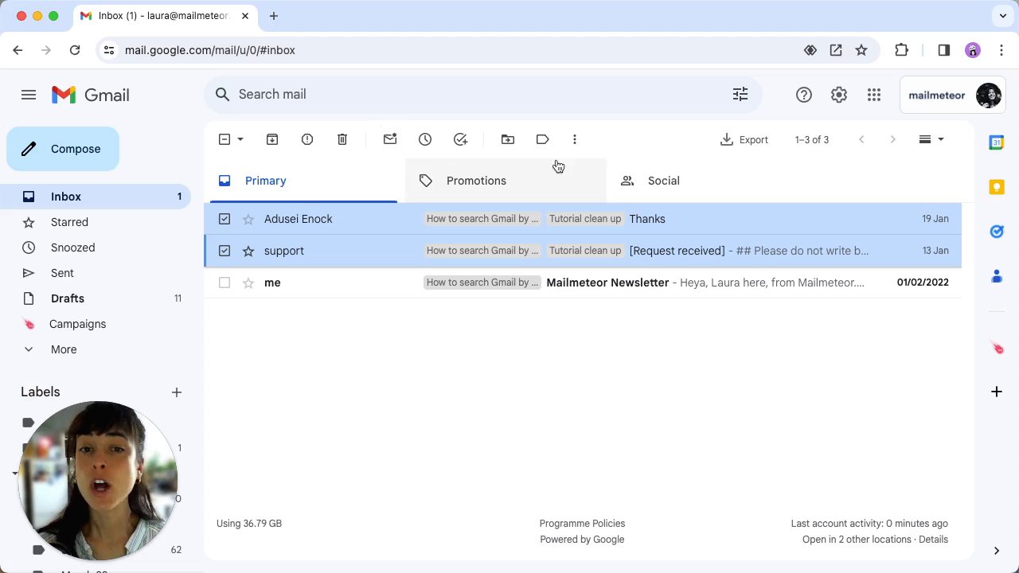
mouse_move(573, 140)
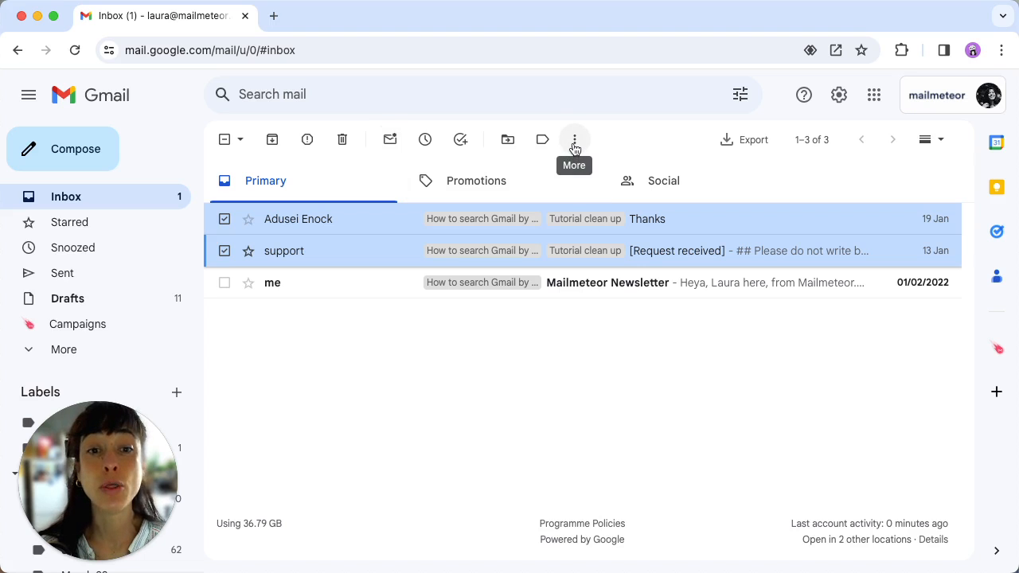
- Return the two selected emails to unread via the More menu's Mark as unread
click(574, 140)
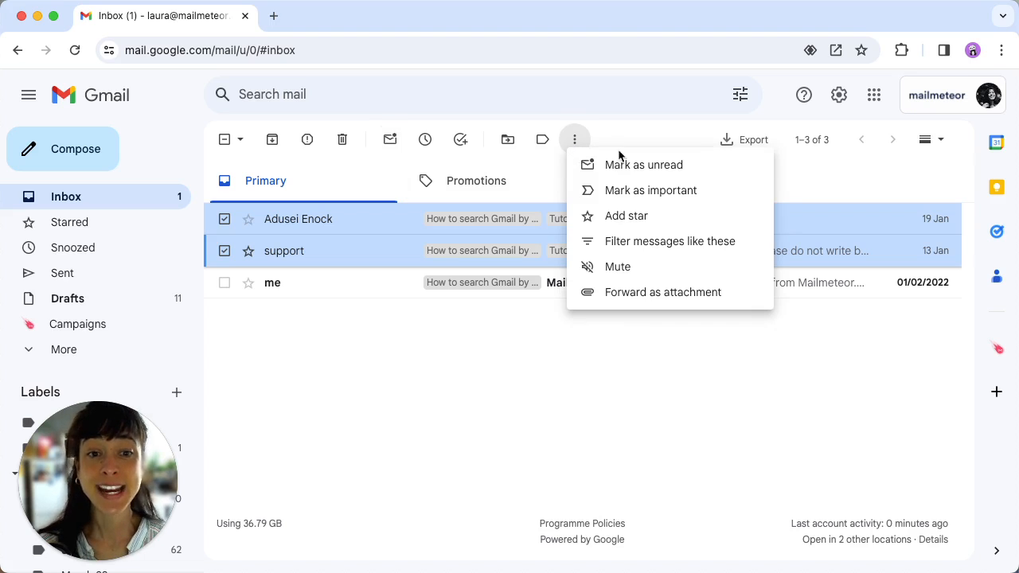
mouse_move(643, 164)
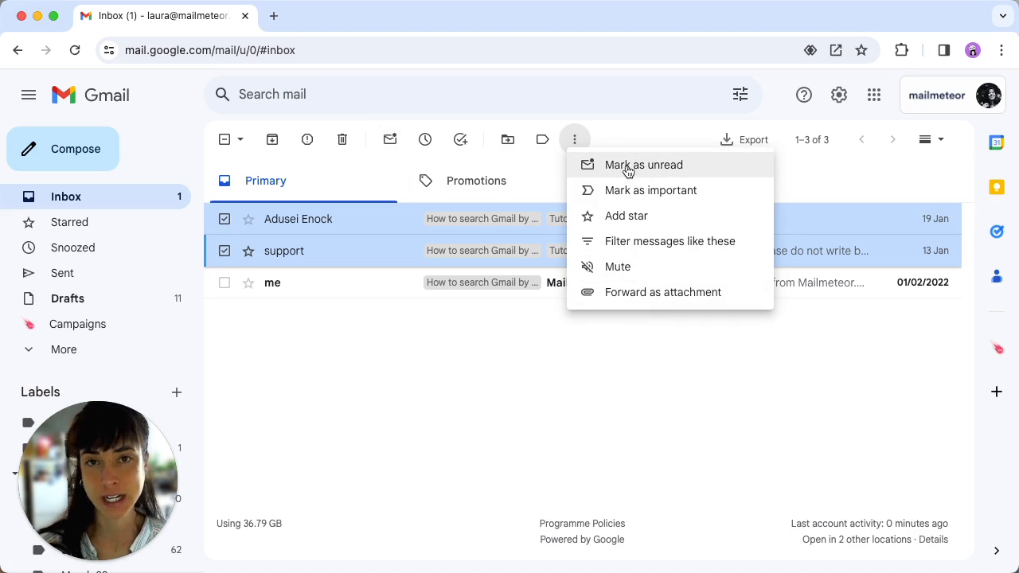
click(643, 164)
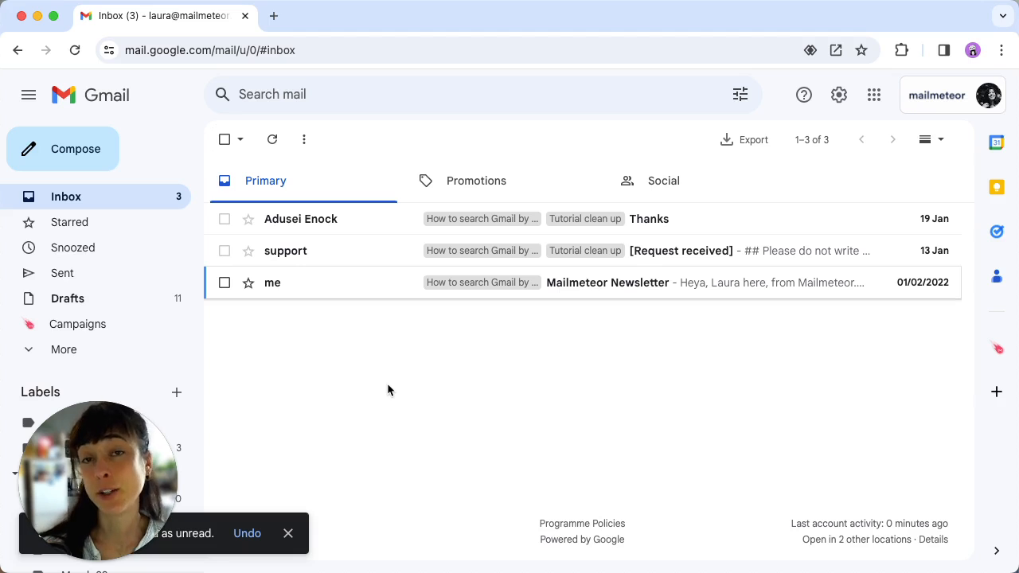
mouse_move(226, 141)
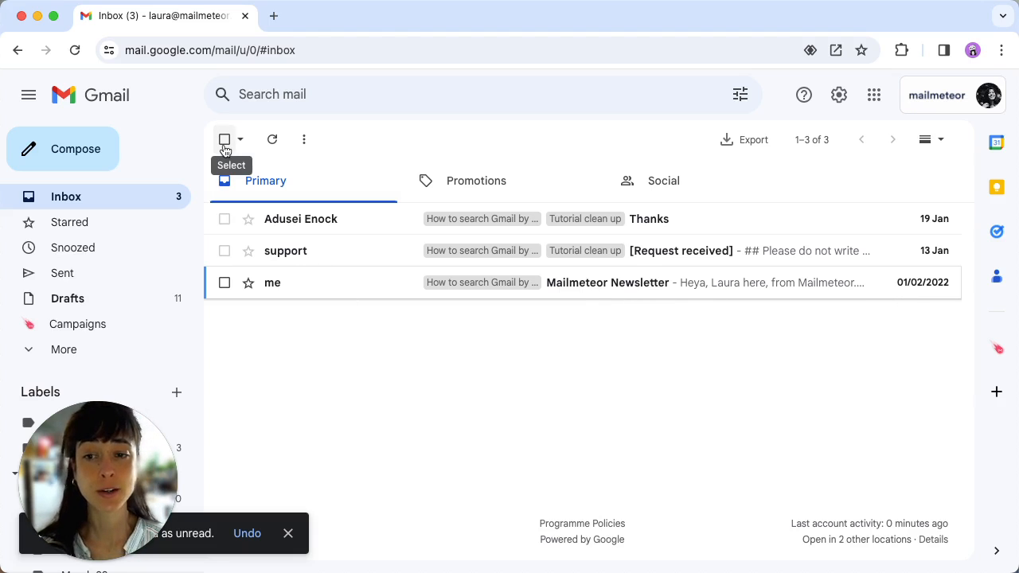
- Select all three Primary inbox emails and mark them read, clearing the unread count
click(224, 140)
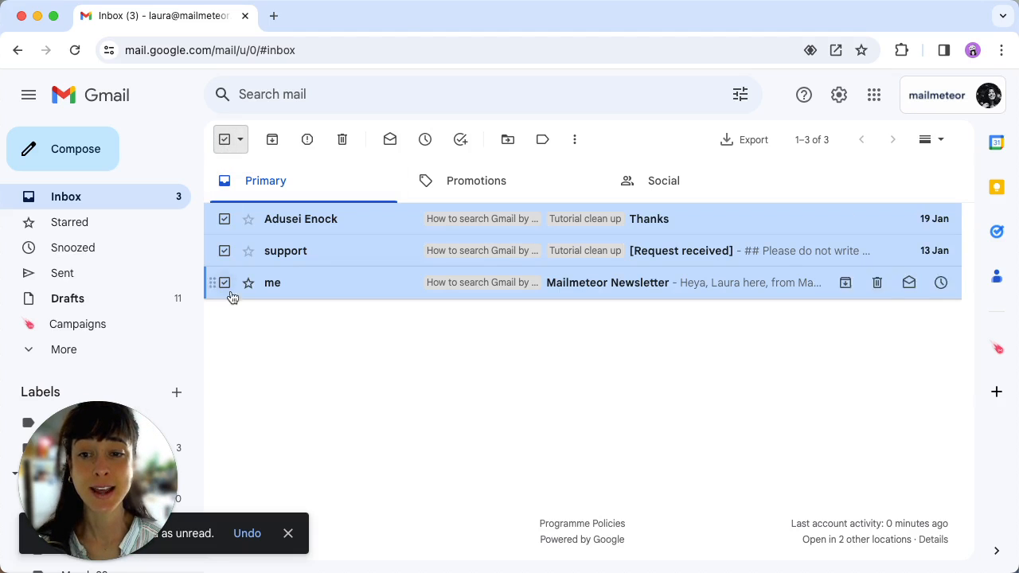
click(390, 140)
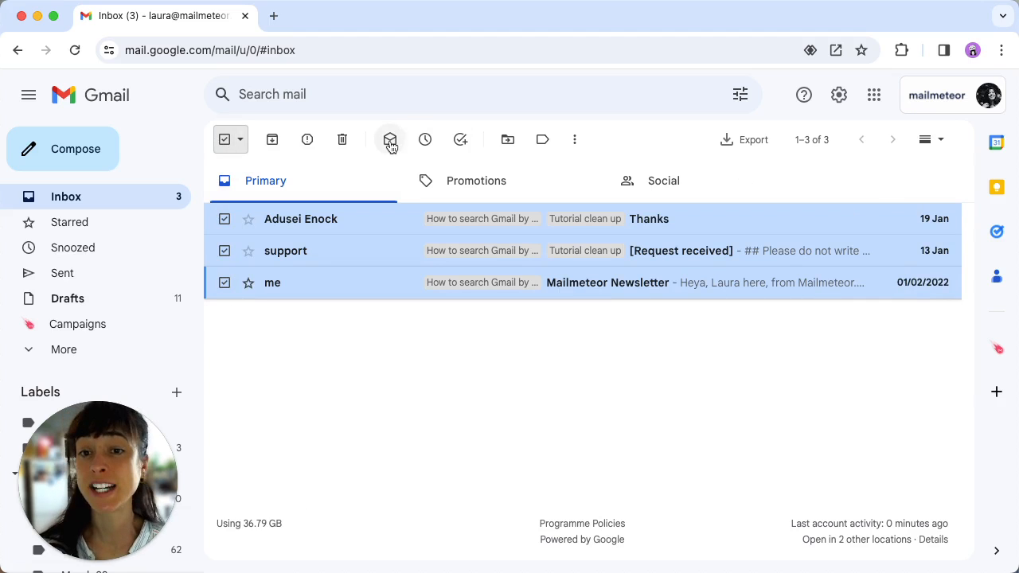
click(390, 140)
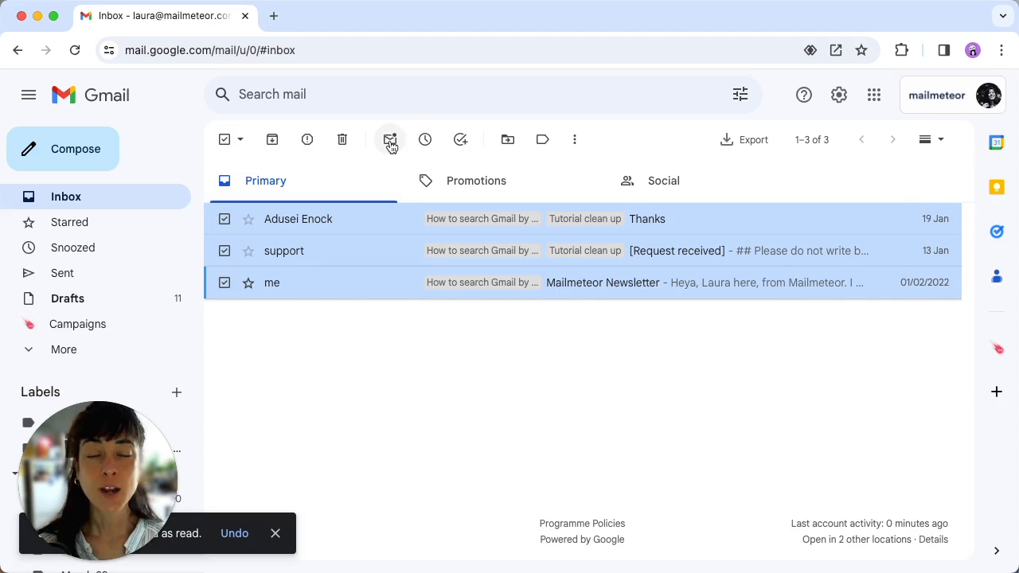